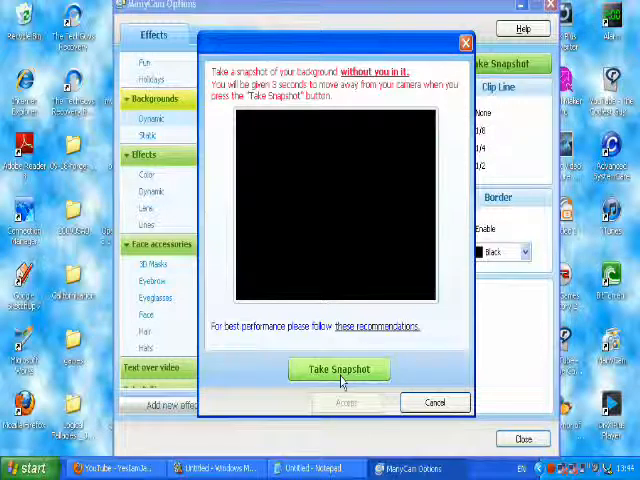
# Step: Take and accept a snapshot of the empty background, then show the Static backgrounds
pyautogui.click(339, 369)
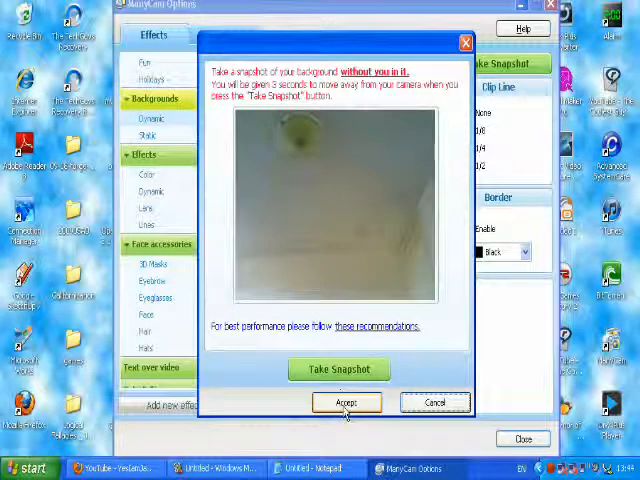
pyautogui.click(346, 402)
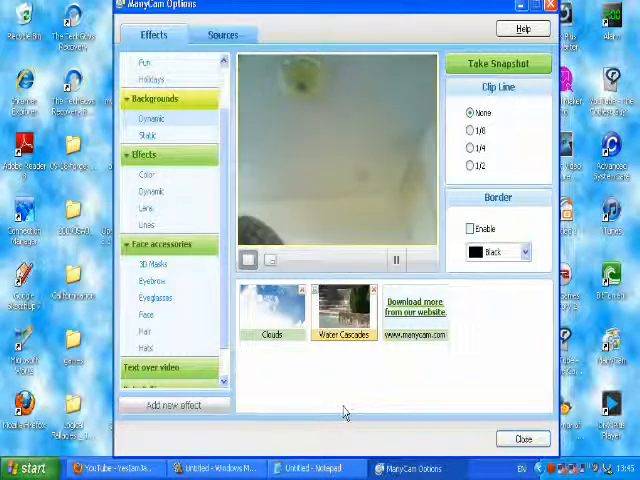
pyautogui.click(344, 310)
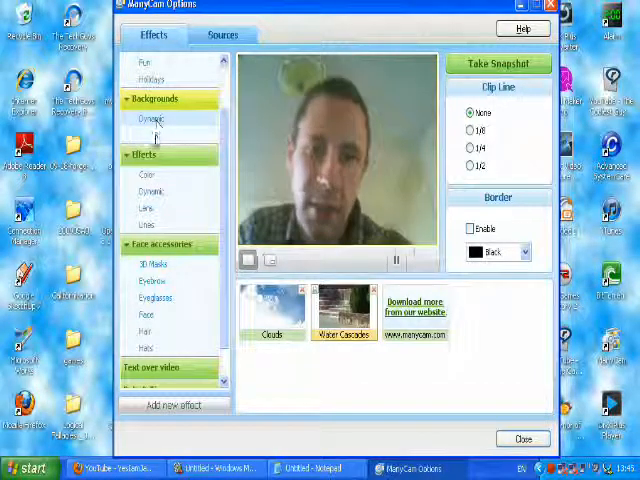
pyautogui.click(149, 133)
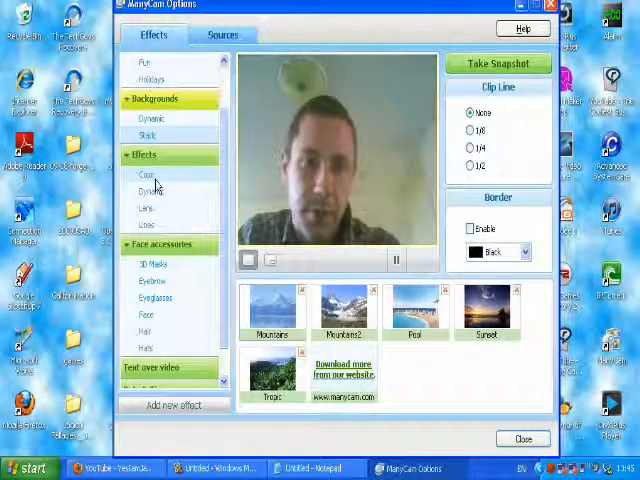
# Step: Apply the Night Vision colour effect, then browse the dynamic effects
pyautogui.click(145, 174)
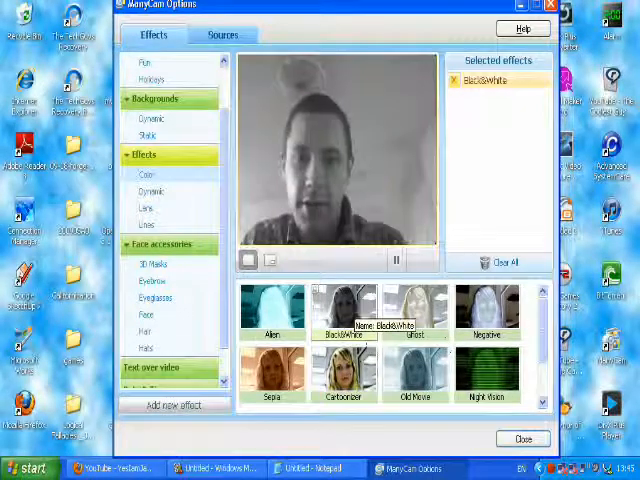
pyautogui.click(490, 375)
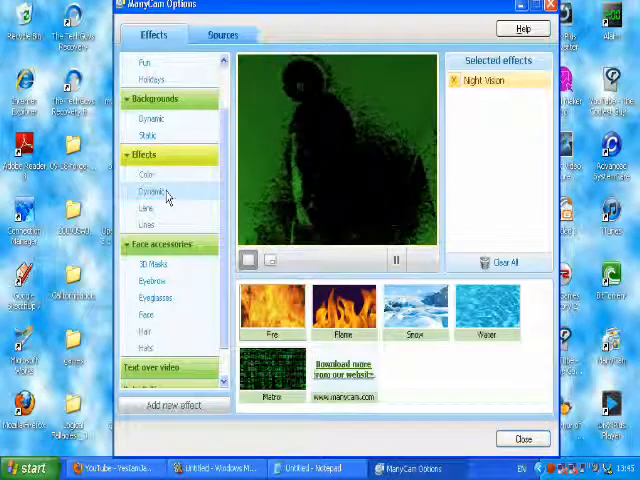
pyautogui.click(490, 80)
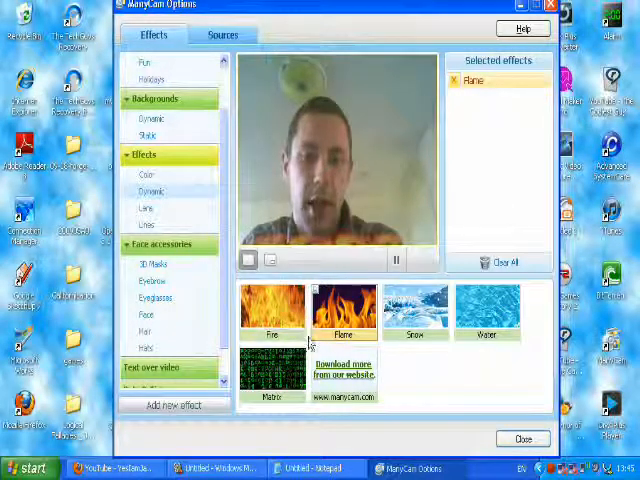
# Step: Apply the Matrix effect, remove it, and show the lens distortion effects
pyautogui.click(273, 370)
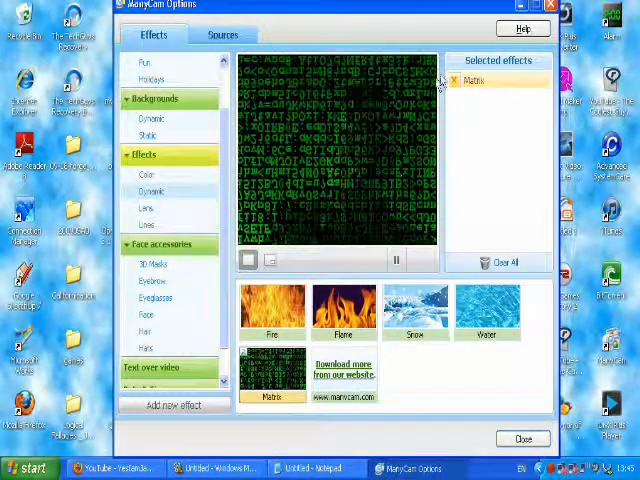
pyautogui.click(453, 80)
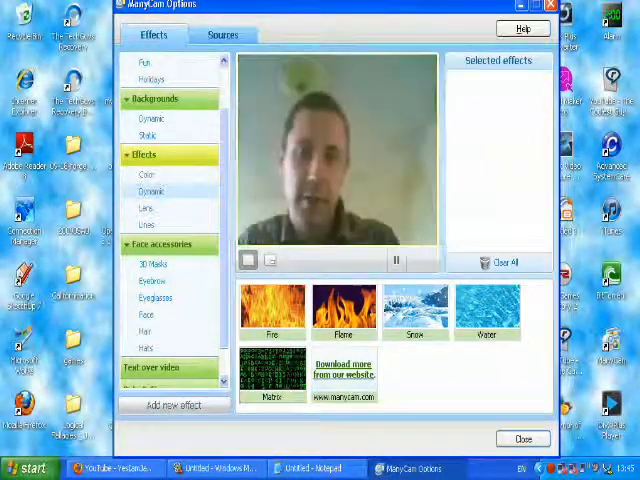
pyautogui.click(147, 207)
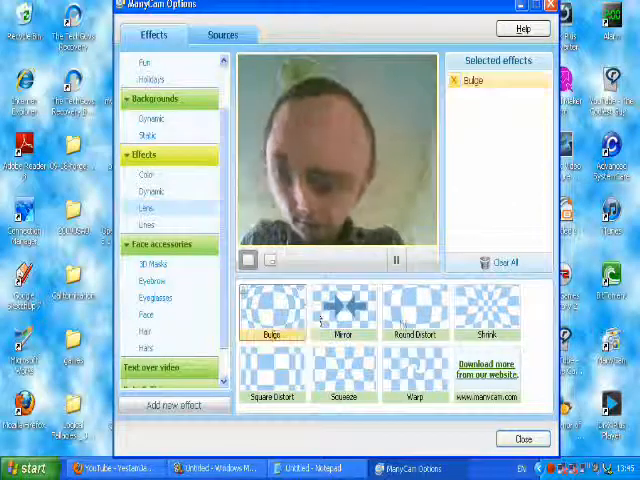
# Step: Try another lens distortion effect, then remove the White Gradient effect
pyautogui.click(415, 310)
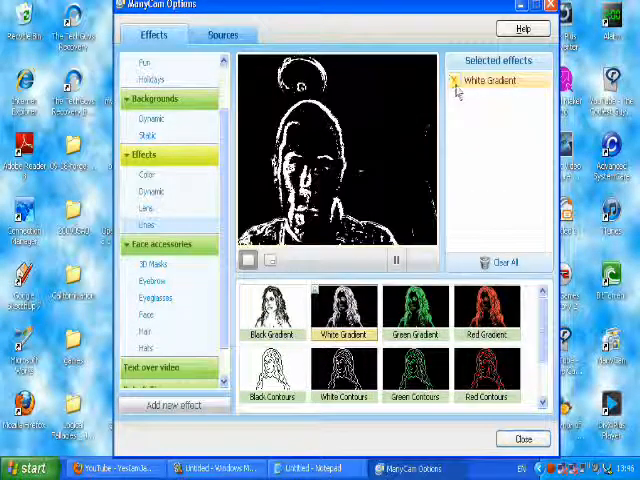
pyautogui.click(454, 80)
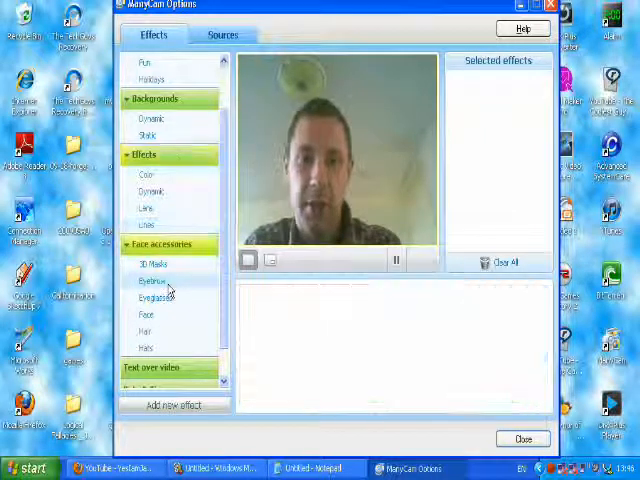
# Step: Browse eyebrow and face accessories, apply the VMask mask, then show text-over-video settings
pyautogui.click(152, 281)
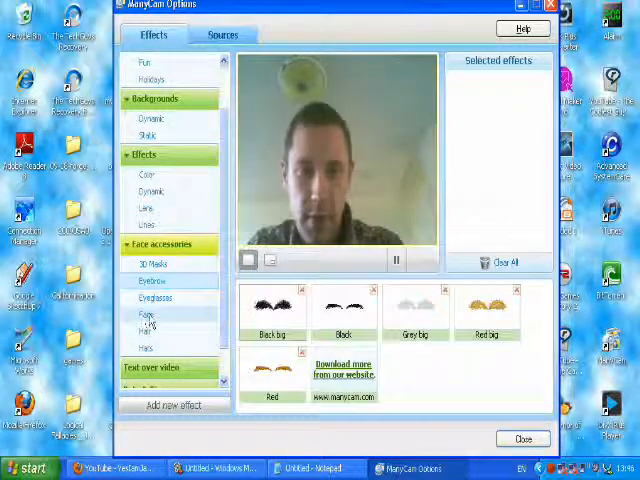
pyautogui.click(145, 313)
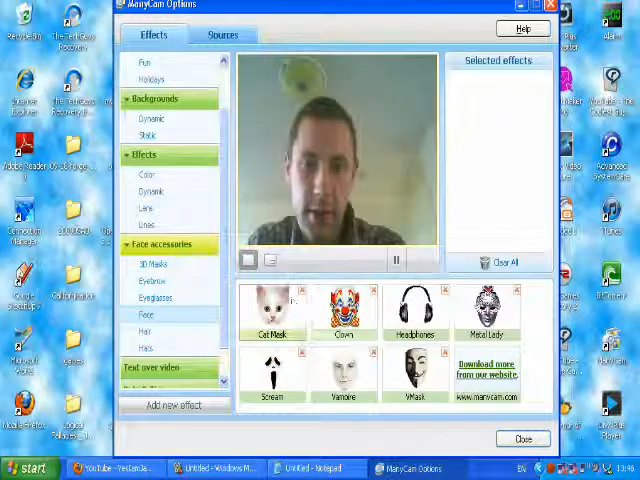
pyautogui.click(410, 385)
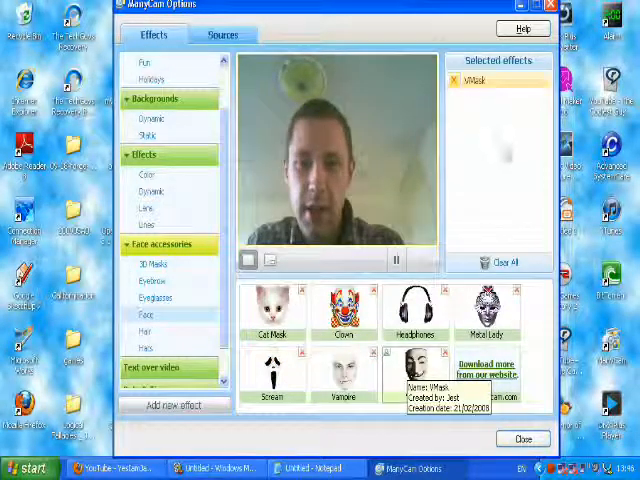
pyautogui.click(414, 375)
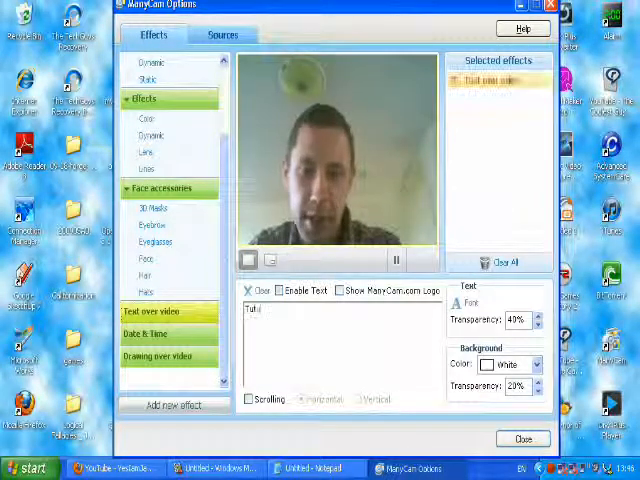
# Step: Type 'Tutorial' as the text-over-video overlay
pyautogui.write('Tutorial')
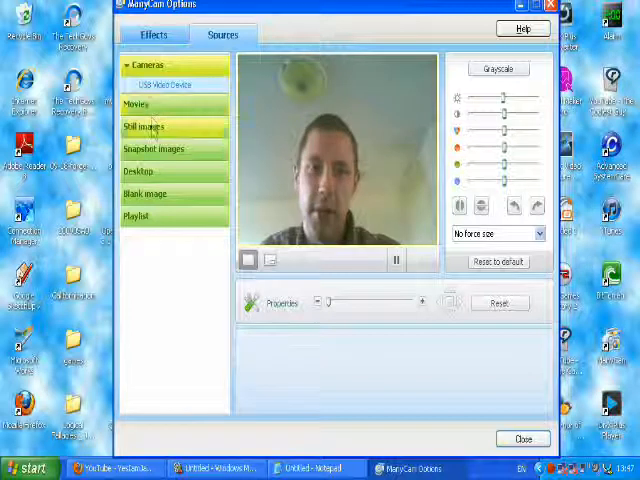
# Step: Use manycam.bmp from Still images as the video feed, then select Desktop
pyautogui.click(145, 127)
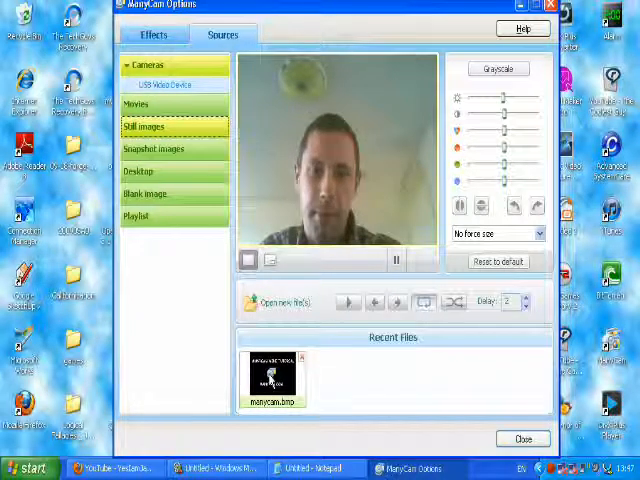
pyautogui.click(272, 375)
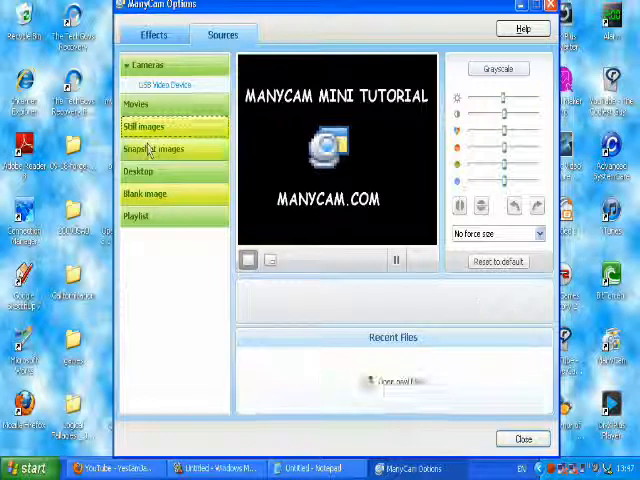
pyautogui.click(138, 171)
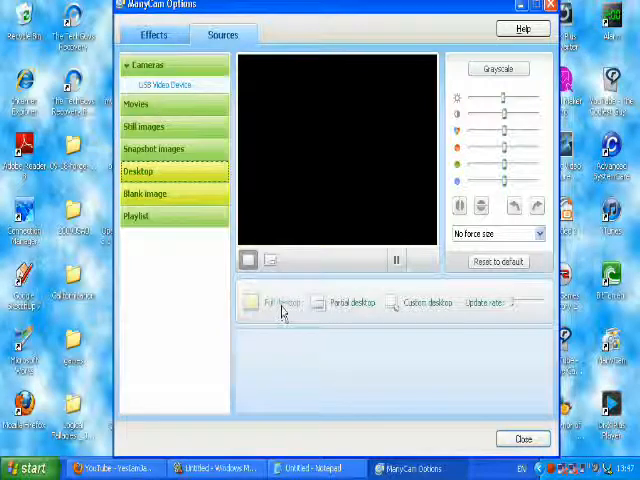
# Step: Stream a drawn region of the desktop as video, then select Snapshot images
pyautogui.click(275, 302)
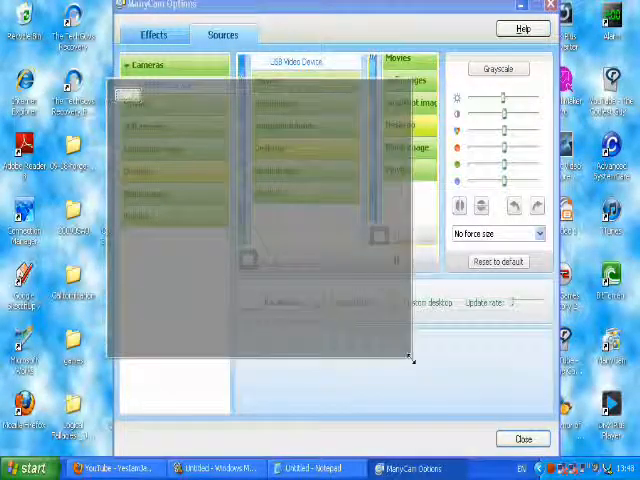
pyautogui.click(140, 171)
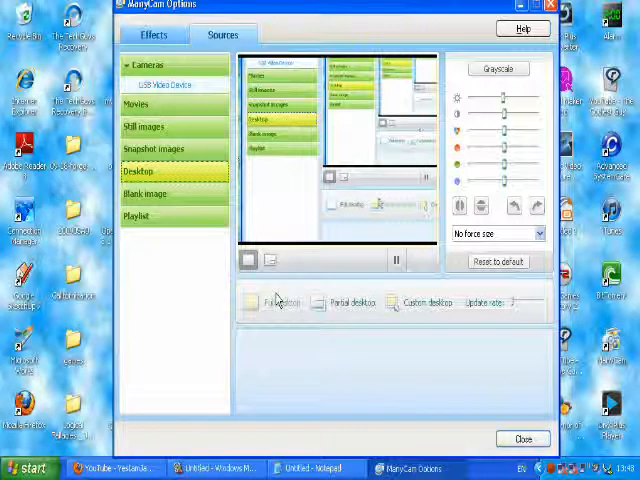
pyautogui.click(153, 148)
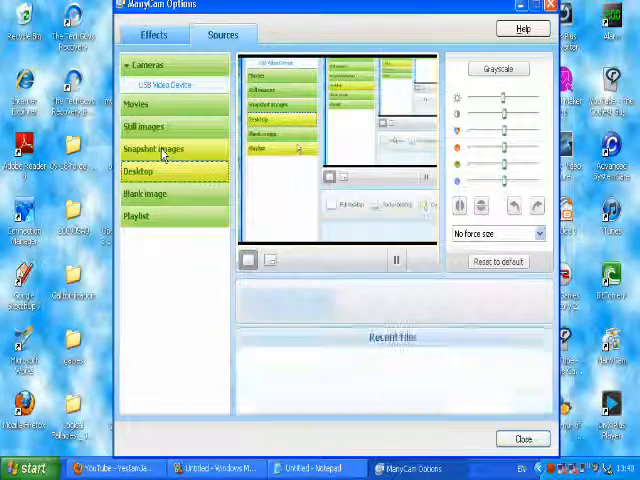
pyautogui.click(155, 149)
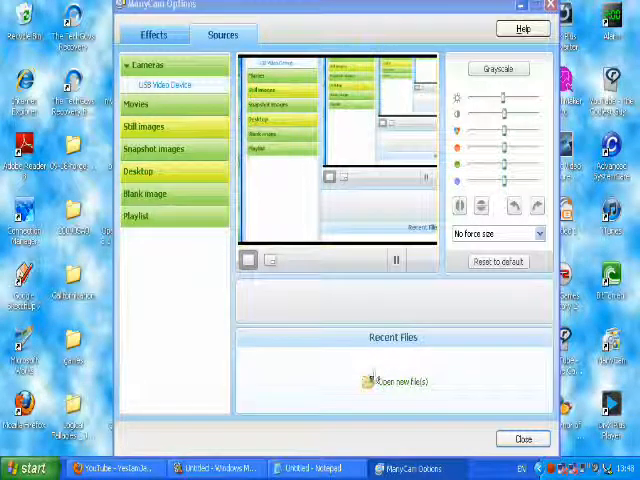
# Step: Browse for new image files and navigate into the Downloads manycam folder
pyautogui.click(393, 381)
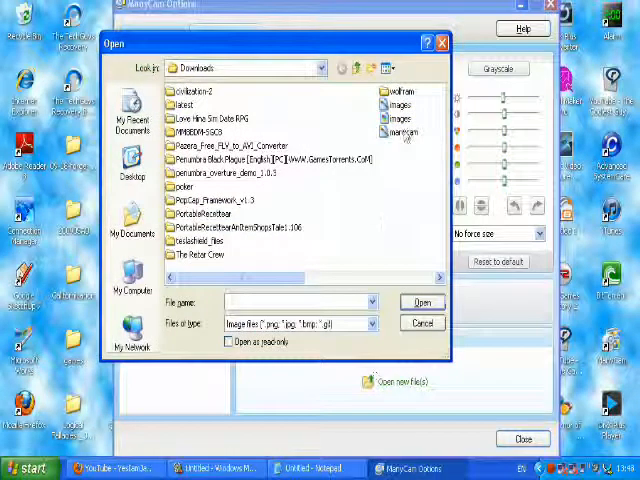
pyautogui.click(422, 322)
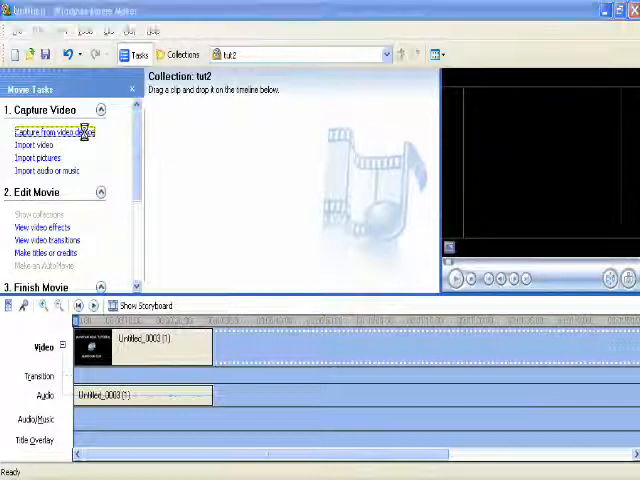
pyautogui.click(50, 131)
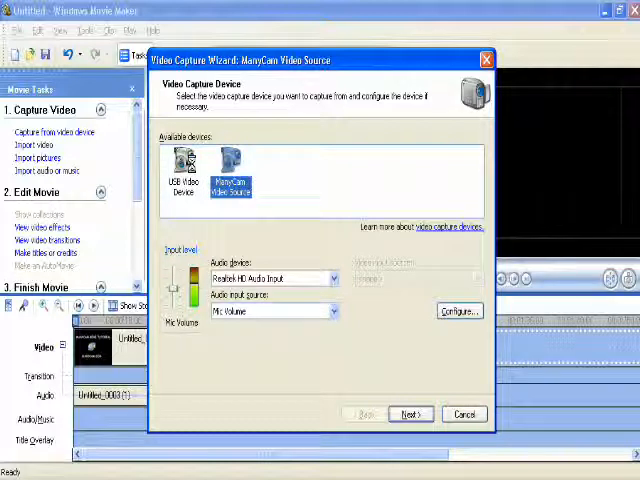
pyautogui.click(184, 170)
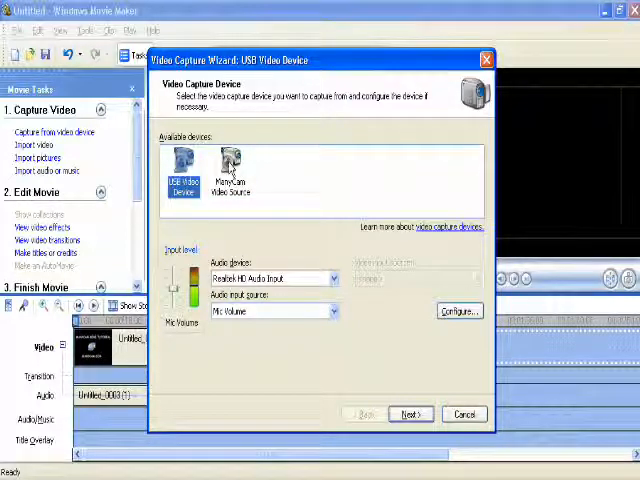
pyautogui.click(231, 170)
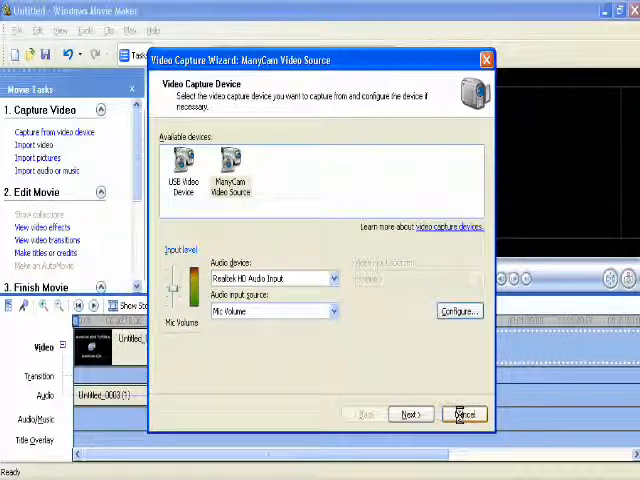
pyautogui.click(463, 414)
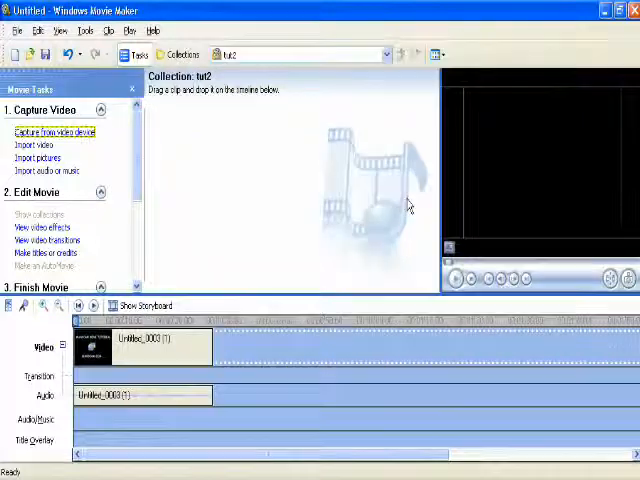